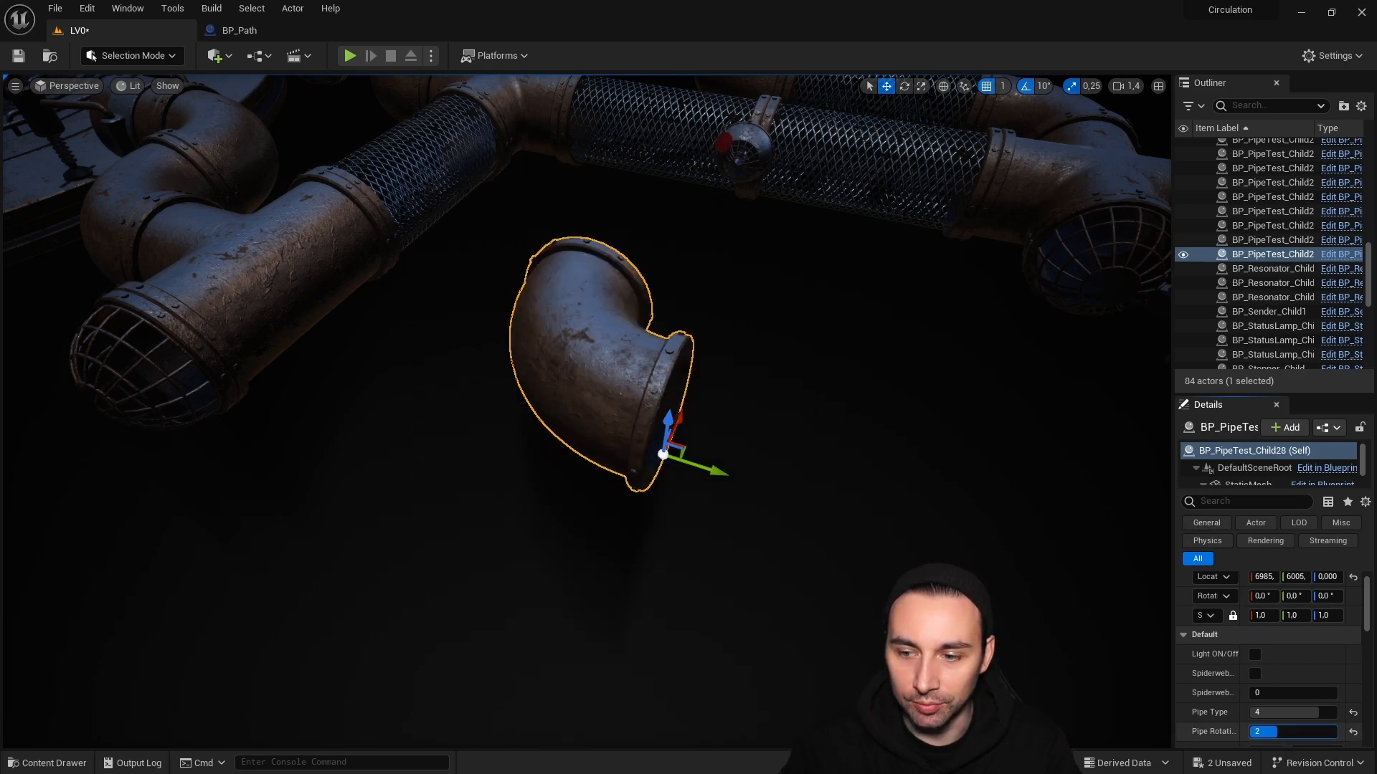
- Switch from the level editor to the BP_Path blueprint editor
left_click(1293, 731)
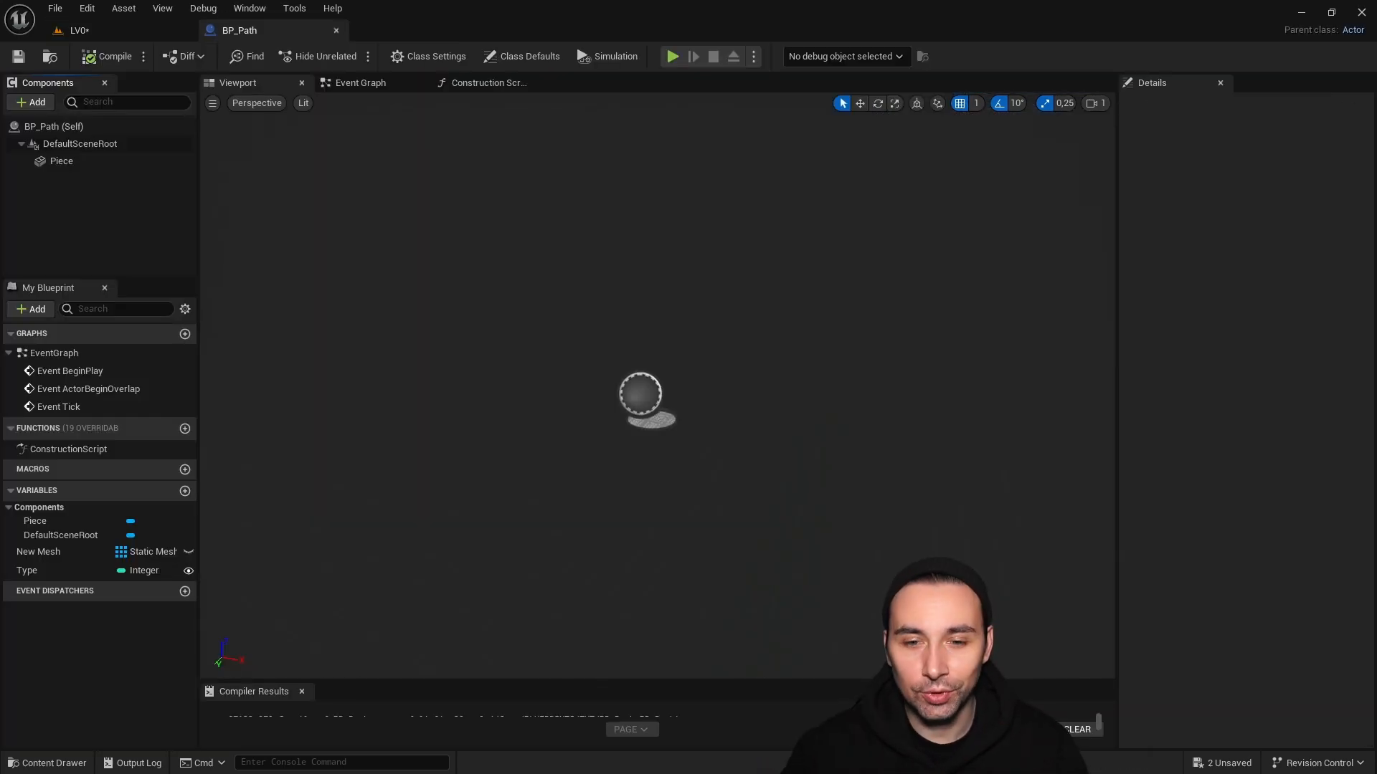
mouse_move(522, 174)
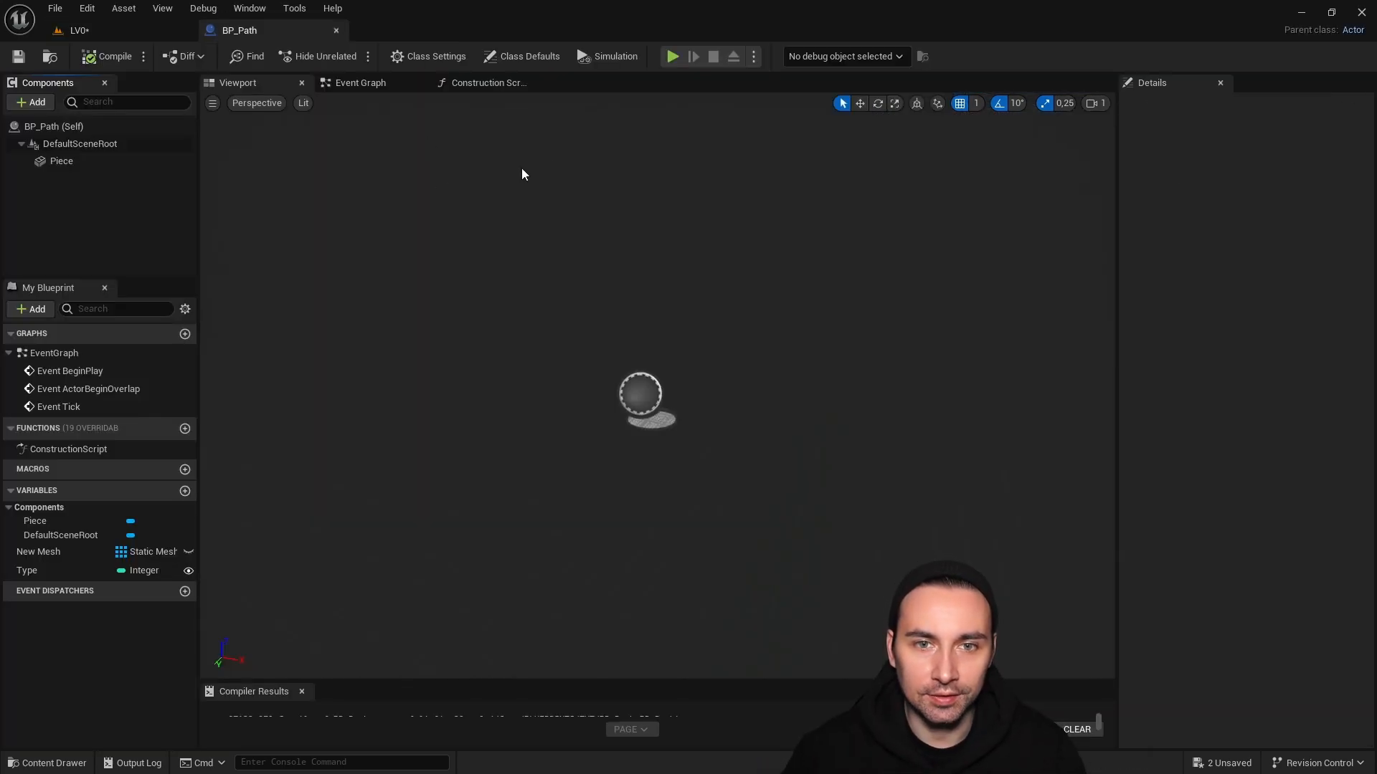
mouse_move(489, 83)
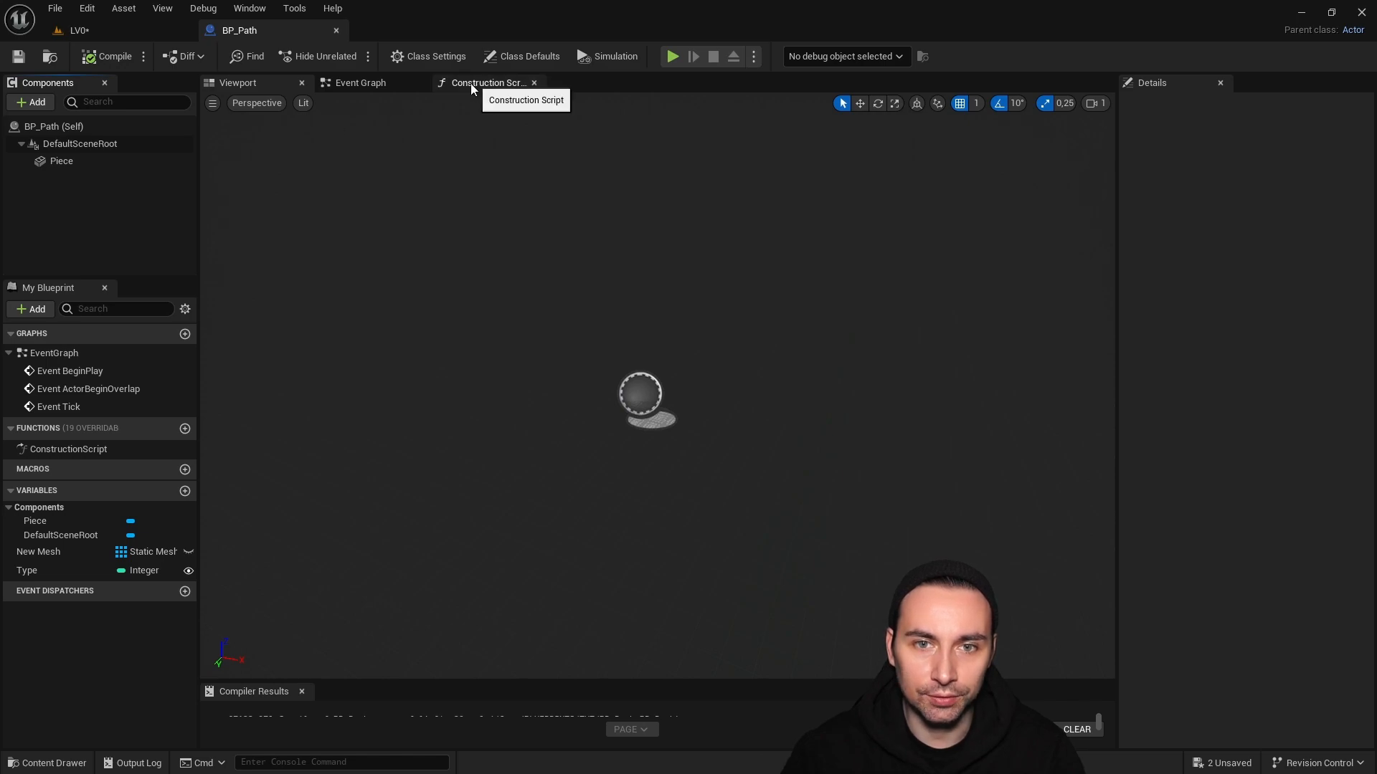
- In the Construction Script, add a Set Relative Rotation node targeting the Piece component
left_click(487, 84)
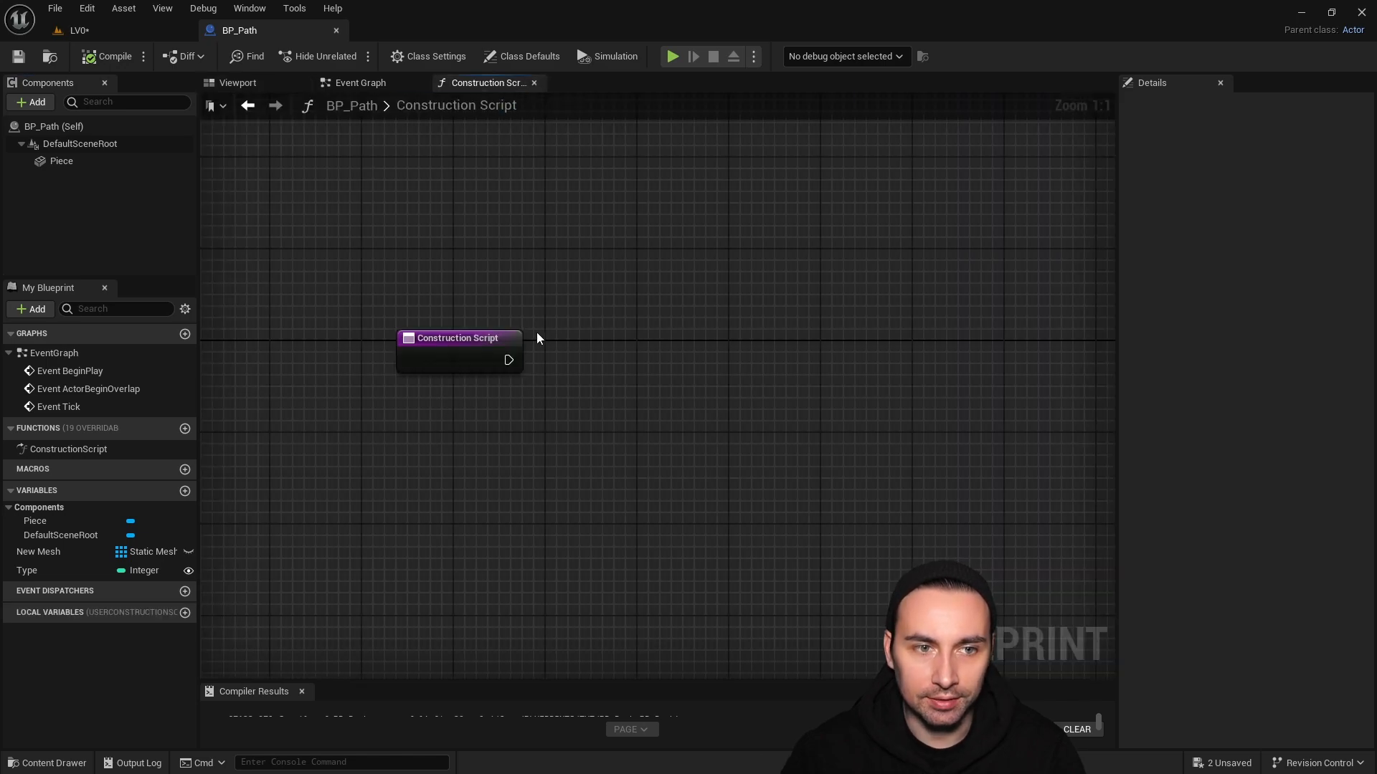
left_click(30, 102)
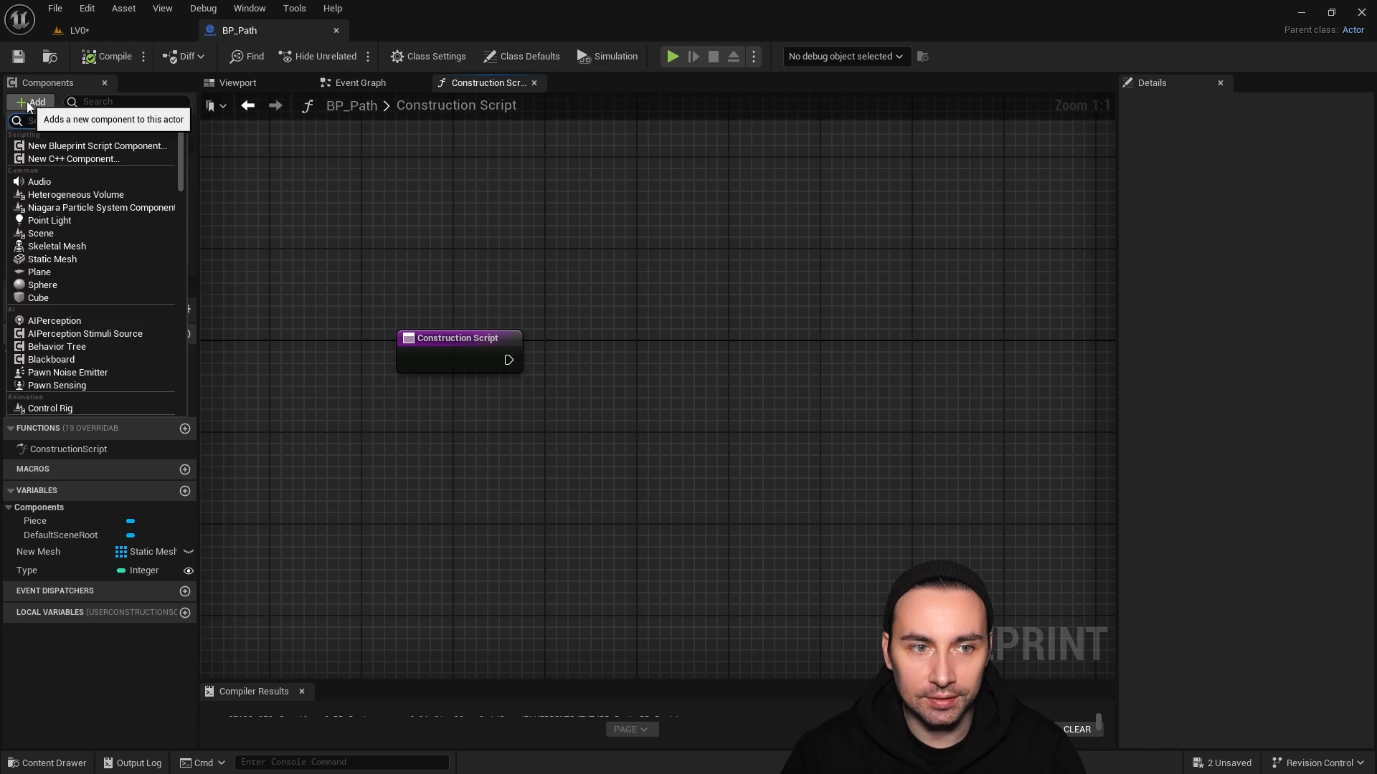
mouse_move(51, 260)
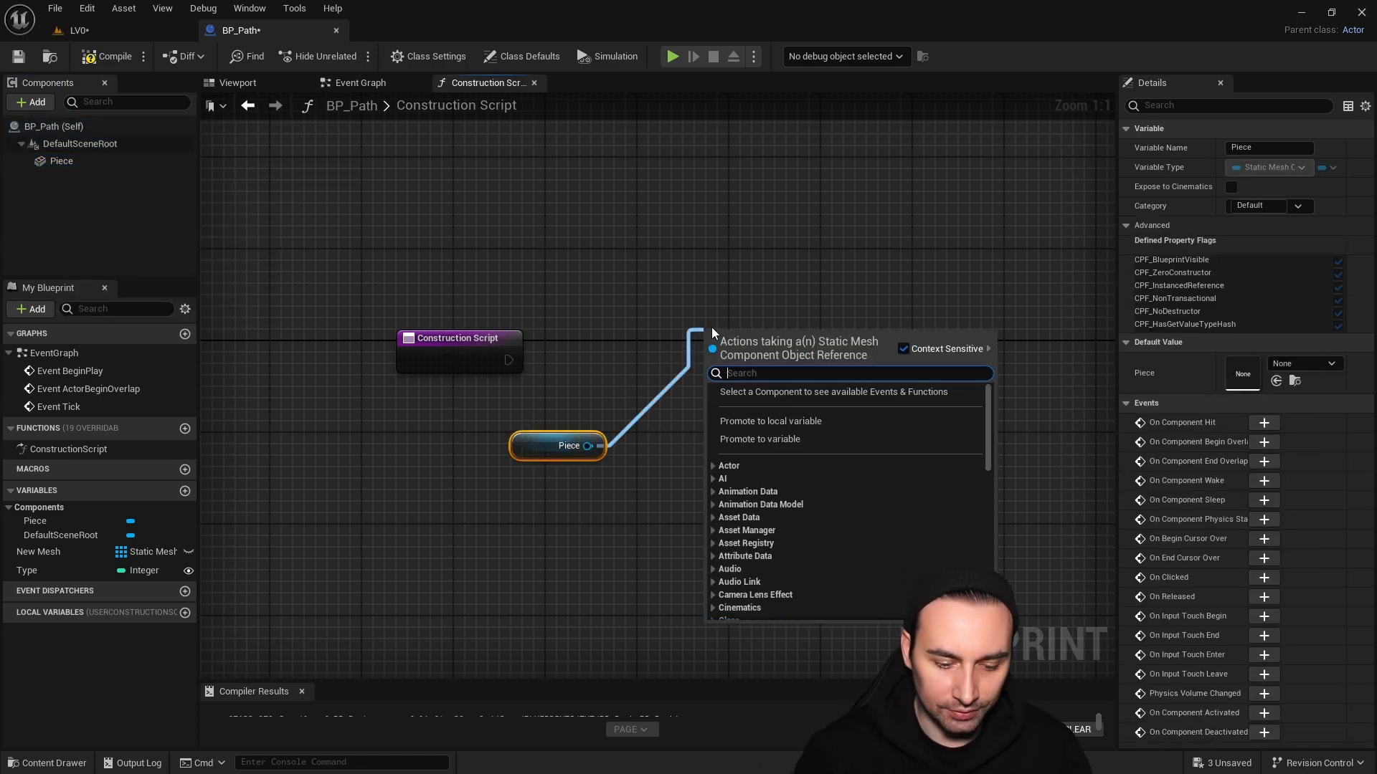
type("set rela")
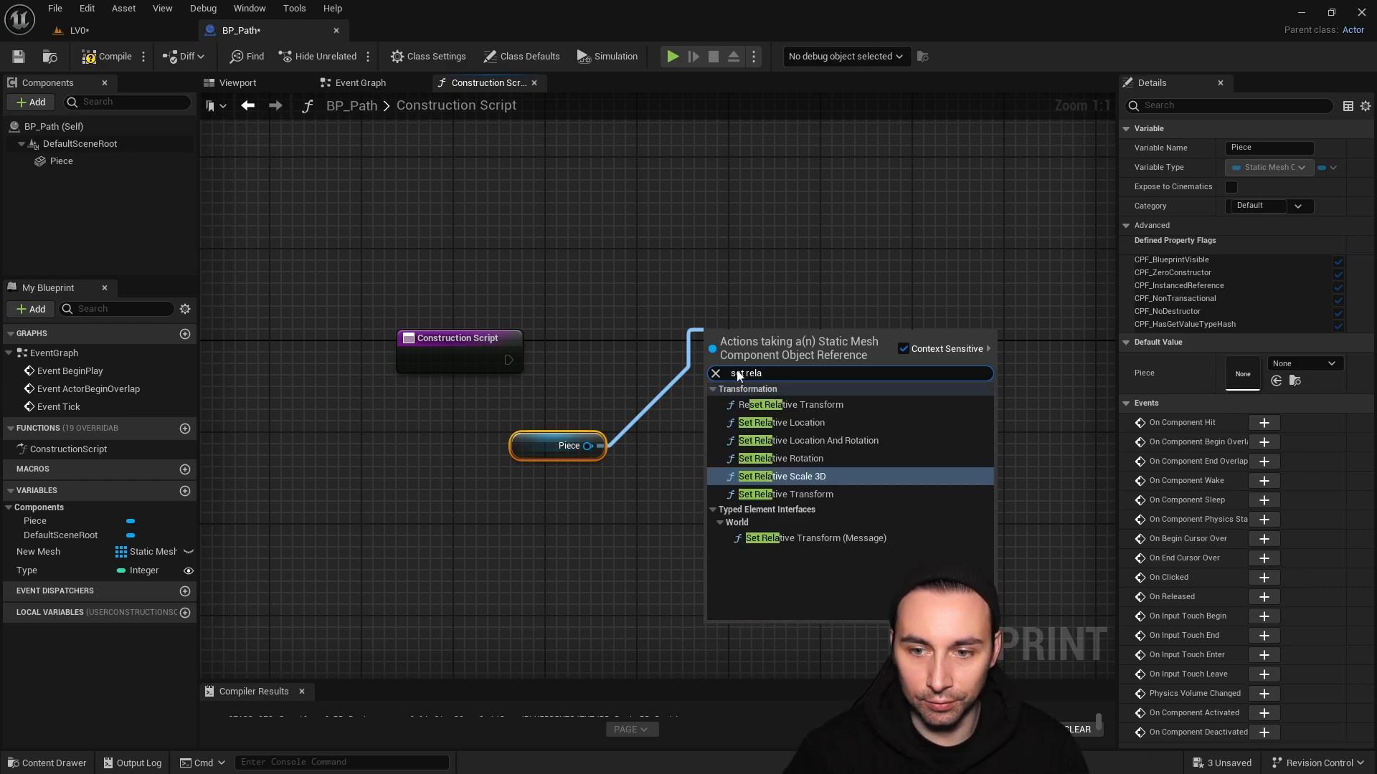
left_click(783, 459)
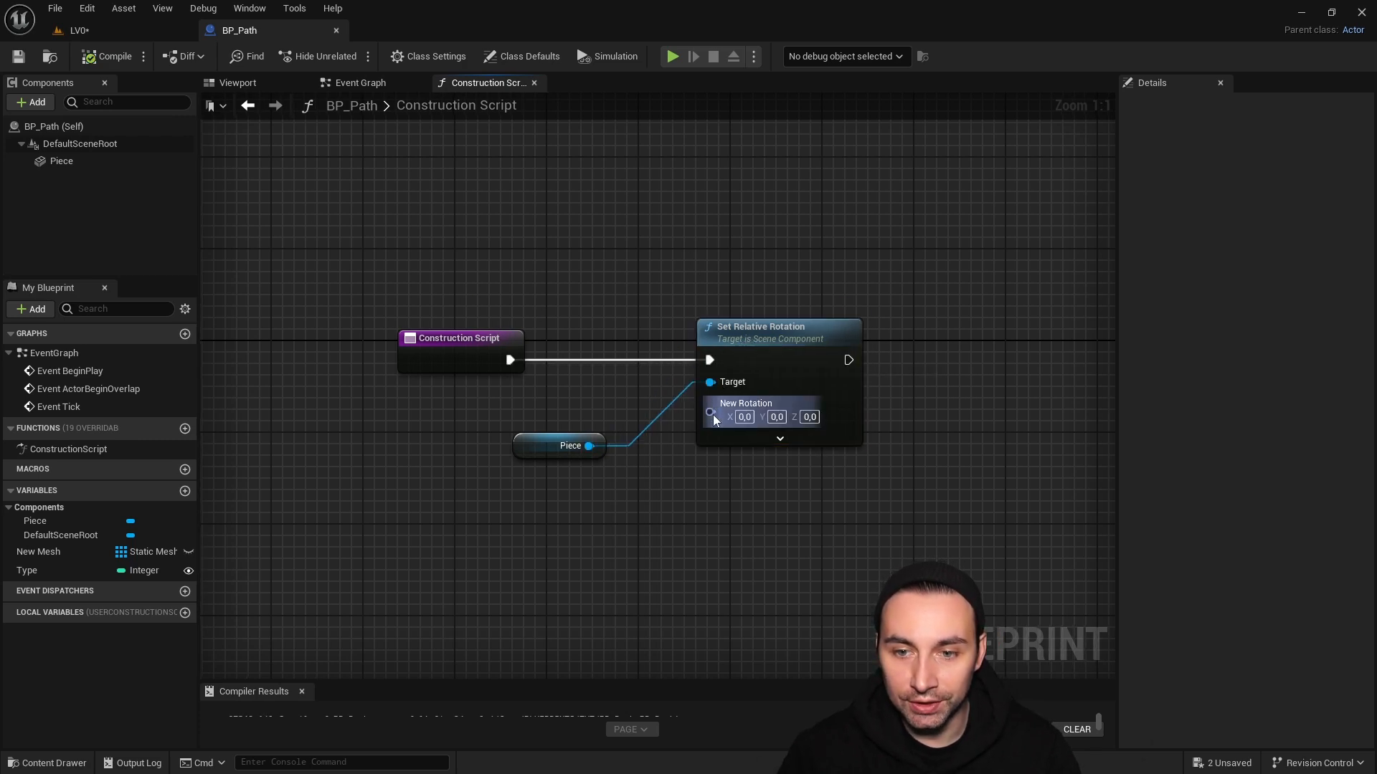
- Split the New Rotation input into separate Roll, Pitch and Yaw pins
right_click(711, 413)
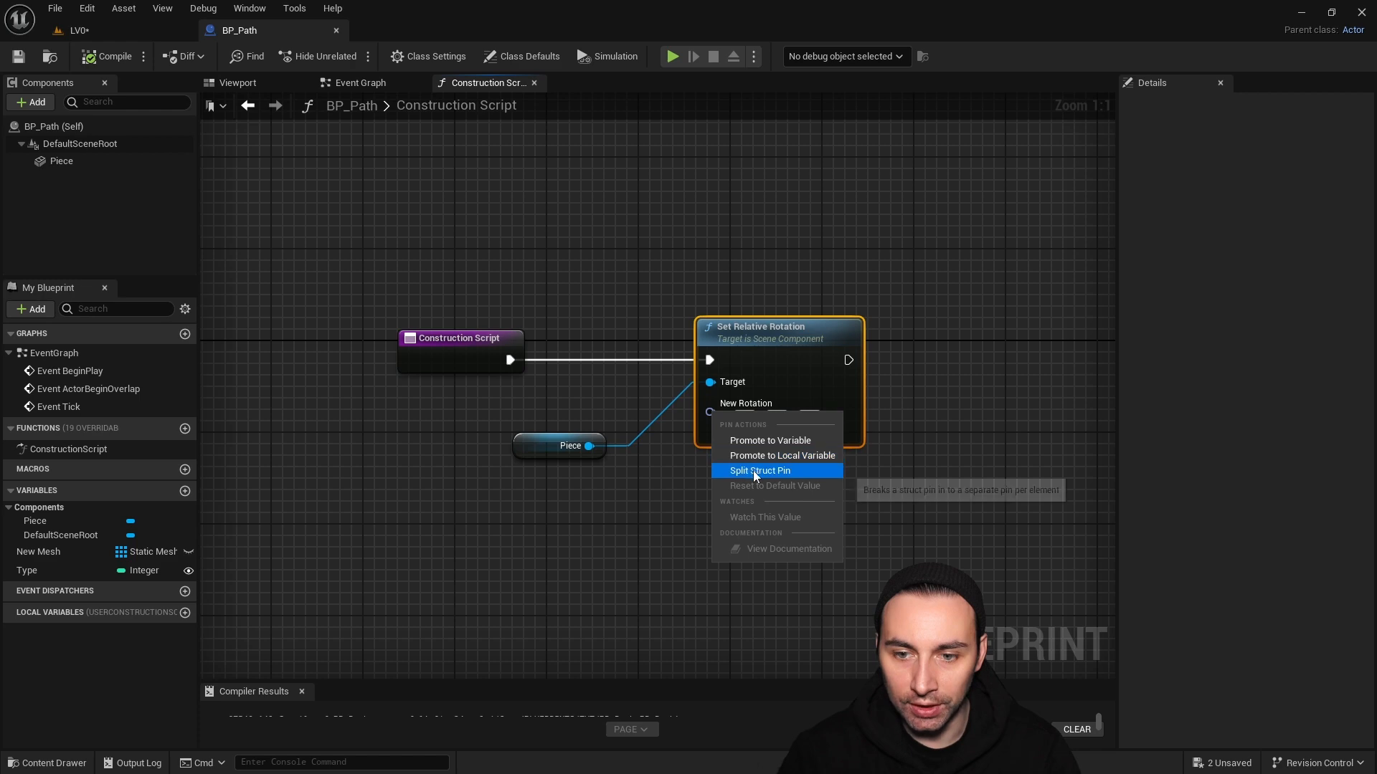
mouse_move(761, 476)
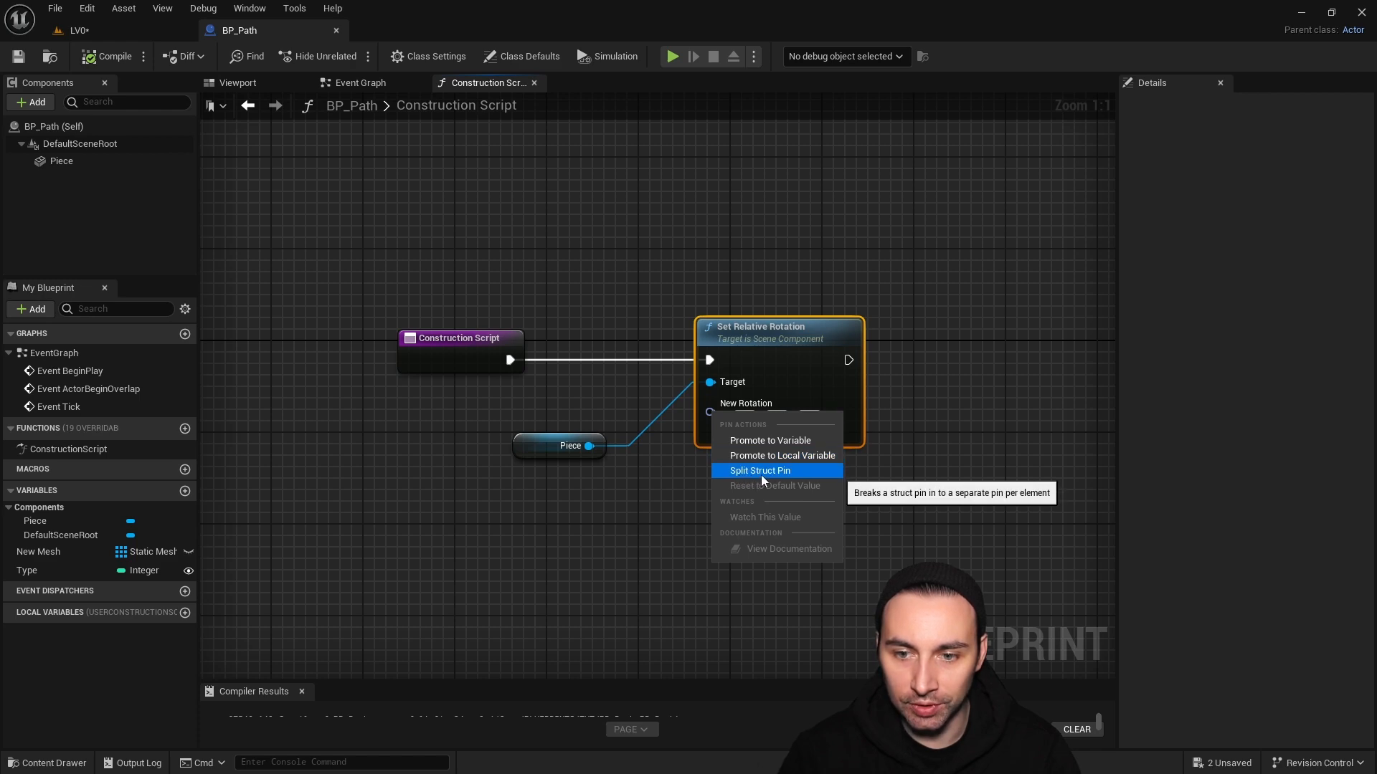
left_click(758, 470)
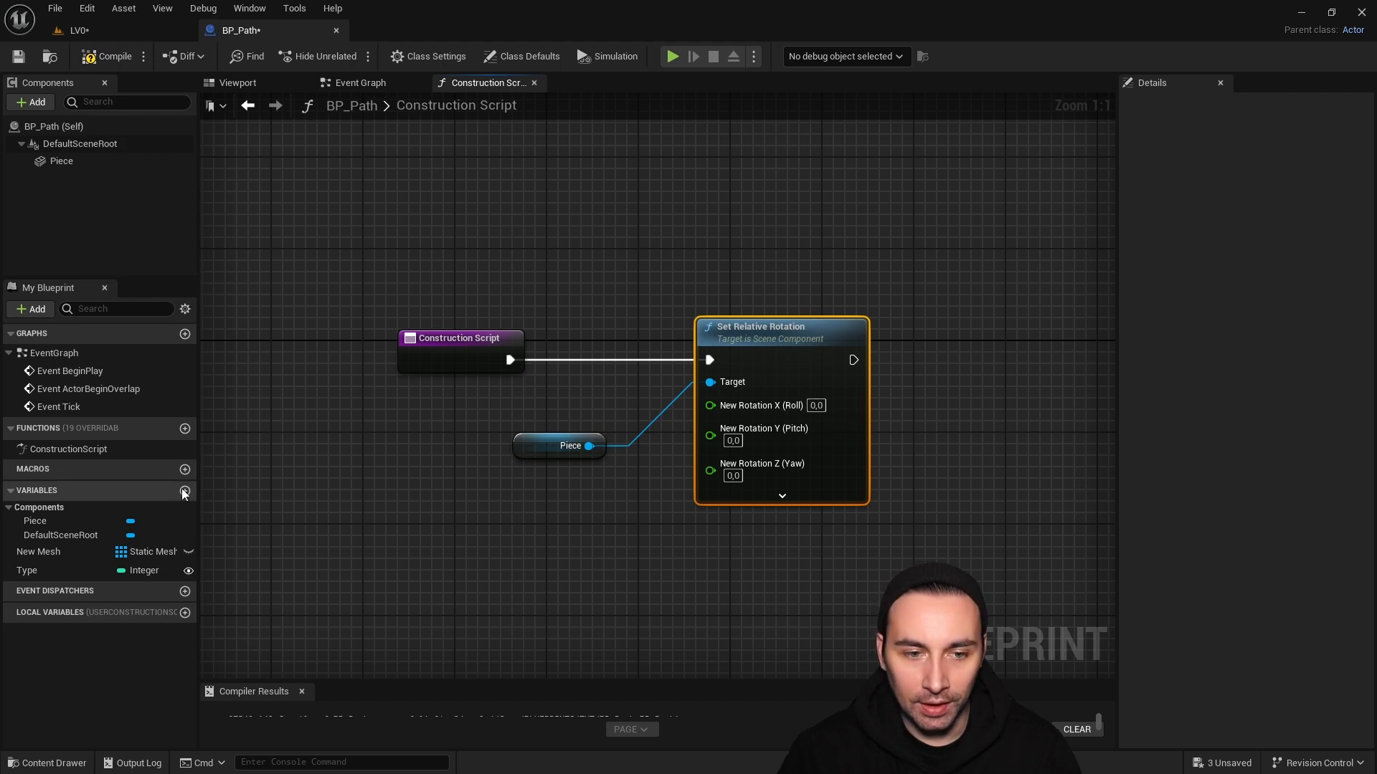
- Add an Integer variable named rotation and compile the blueprint
left_click(185, 491)
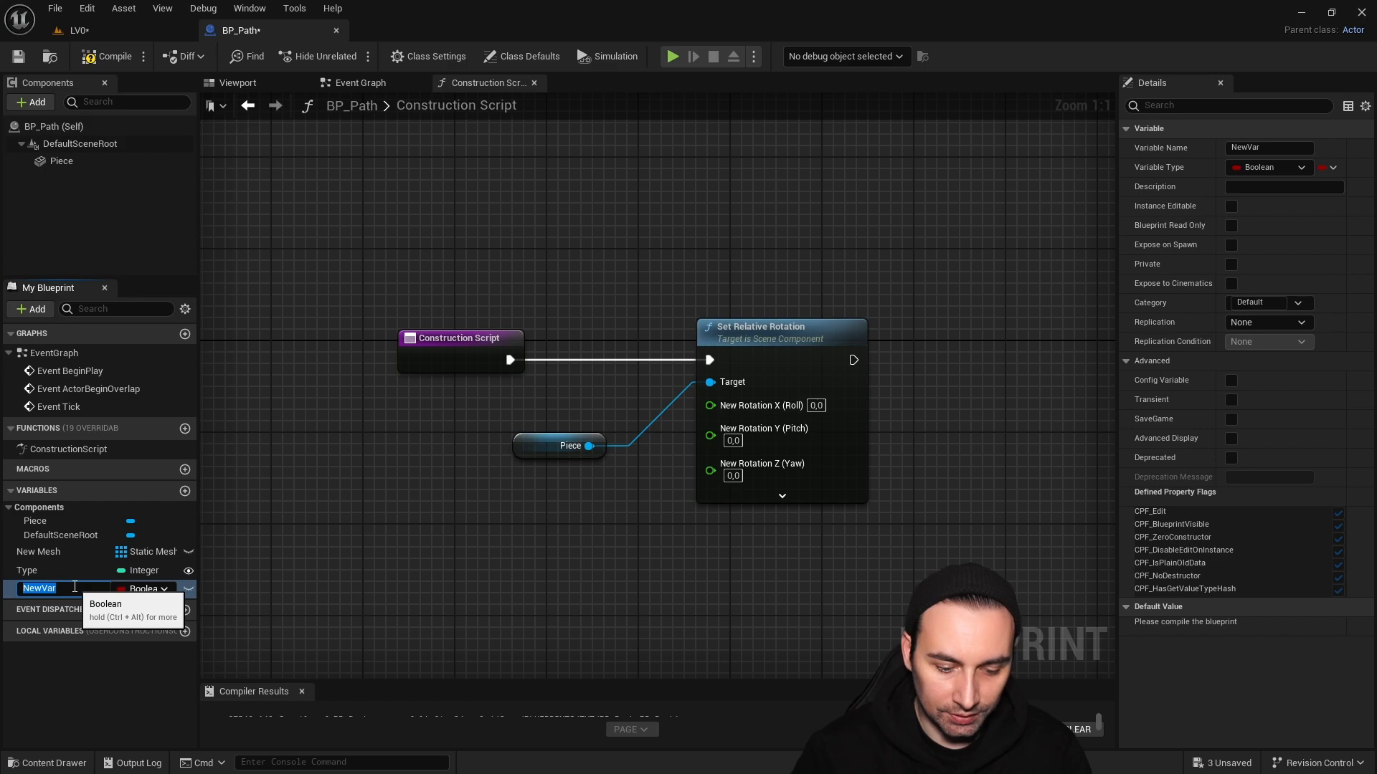
type("rotation")
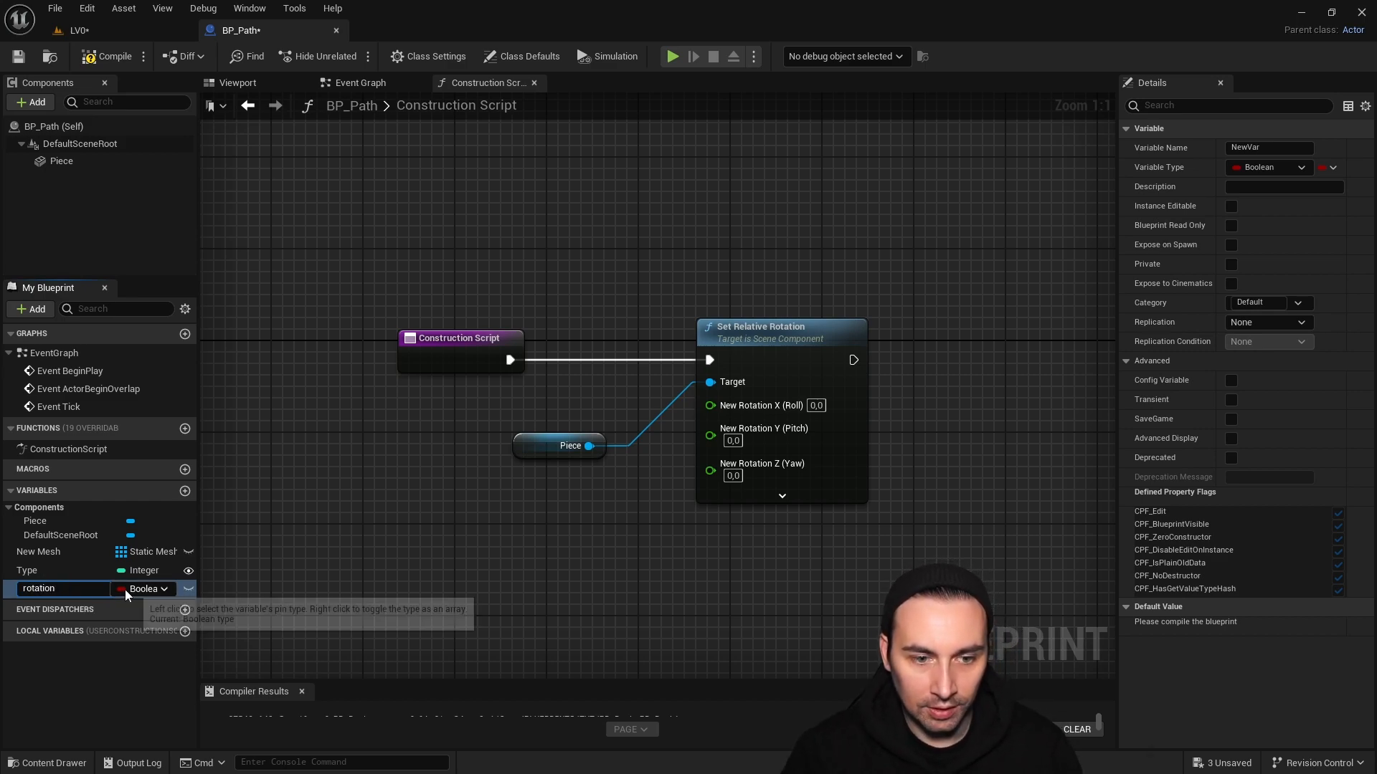
left_click(148, 588)
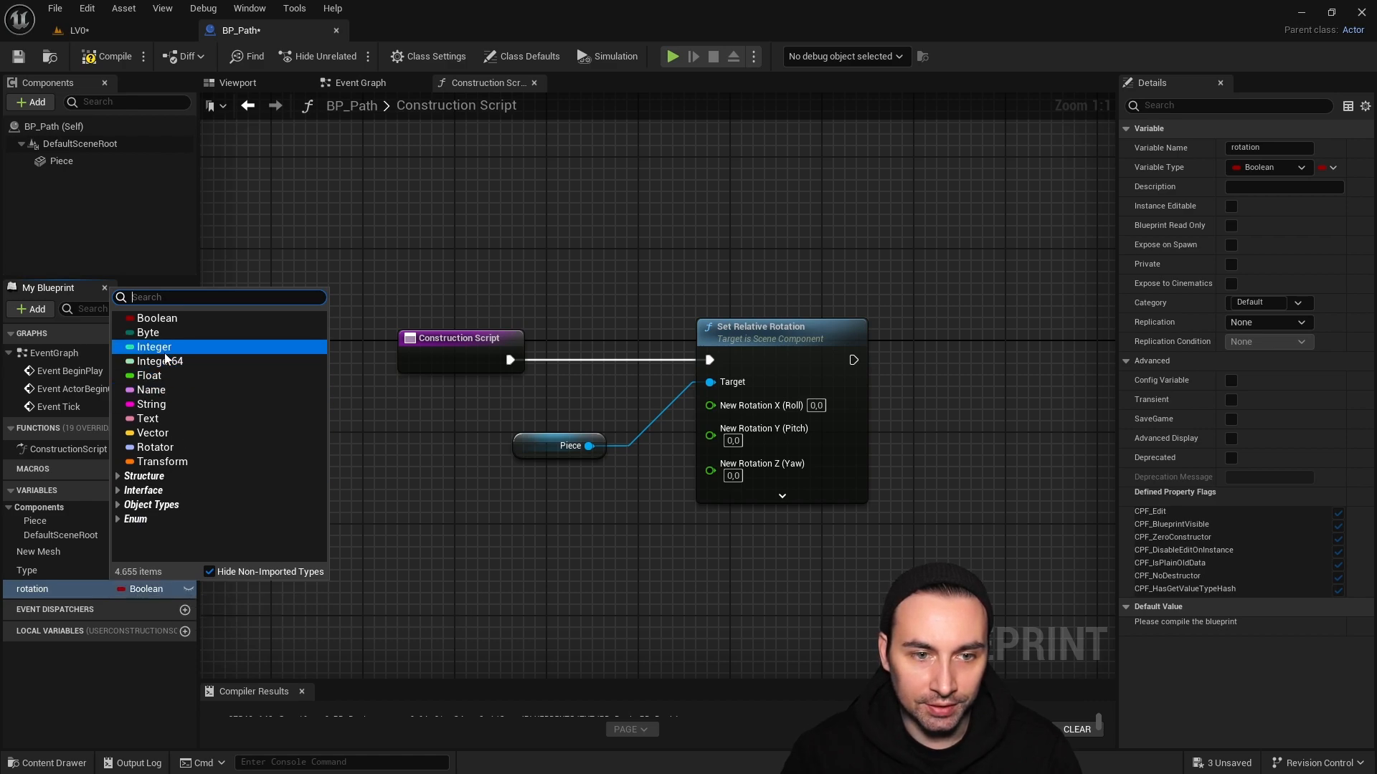
left_click(154, 346)
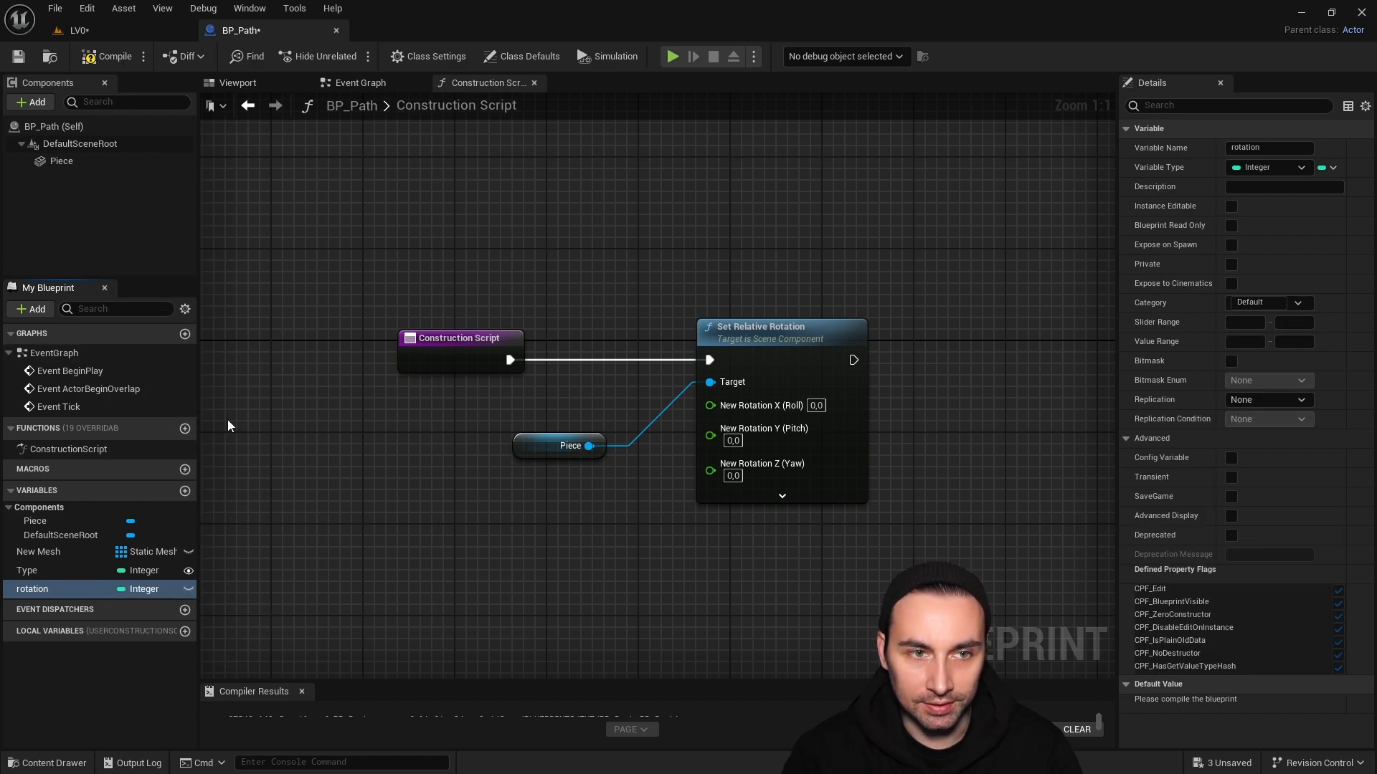
left_click(104, 56)
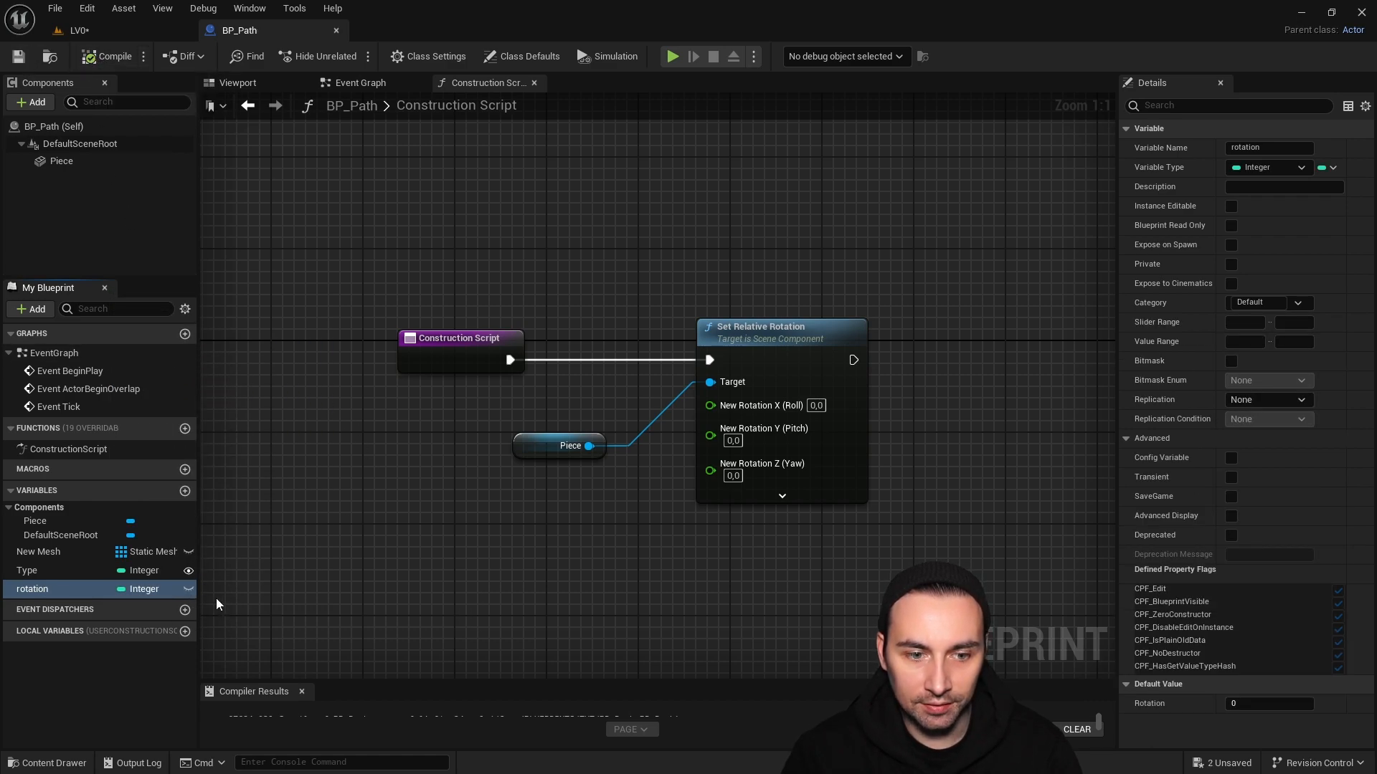
mouse_move(188, 590)
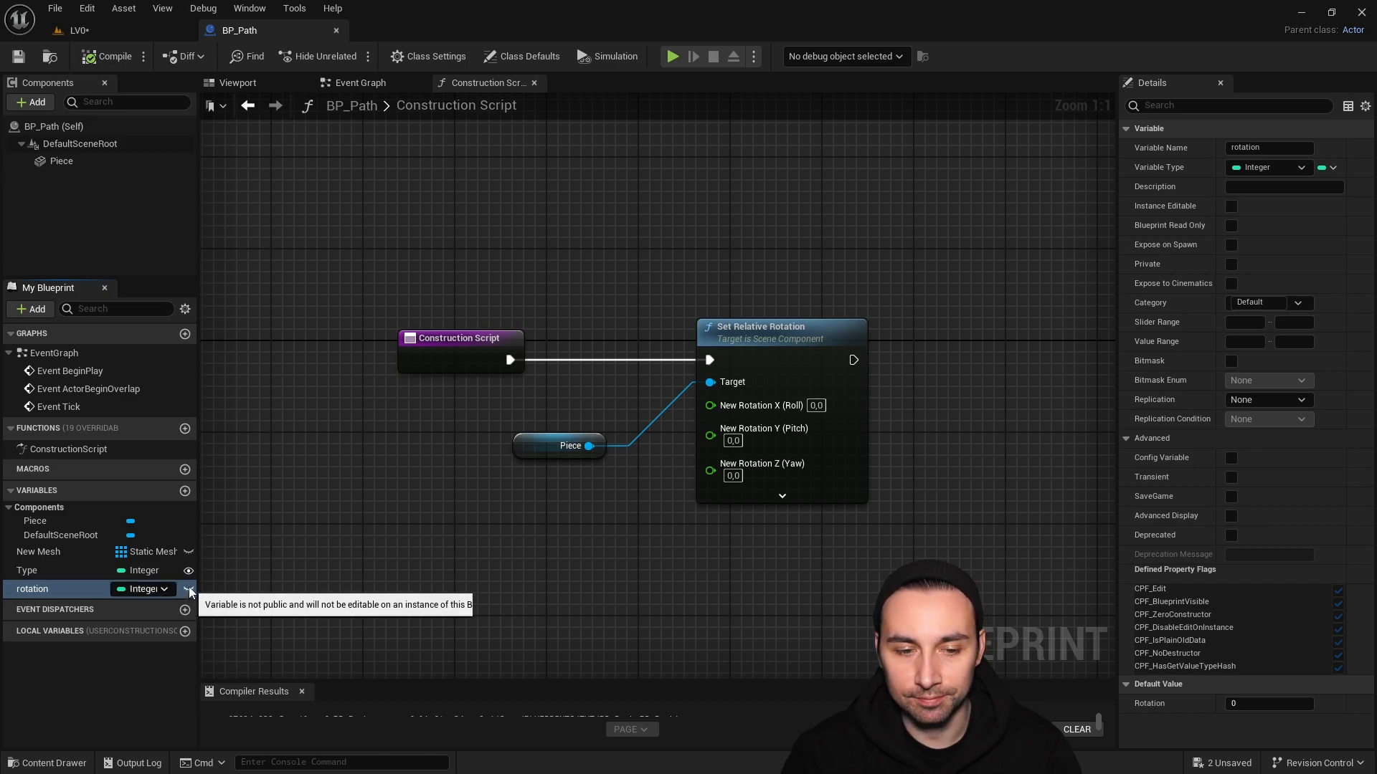
- Make rotation instance editable and feed its getter into a multiply-by-90 node
left_click(188, 590)
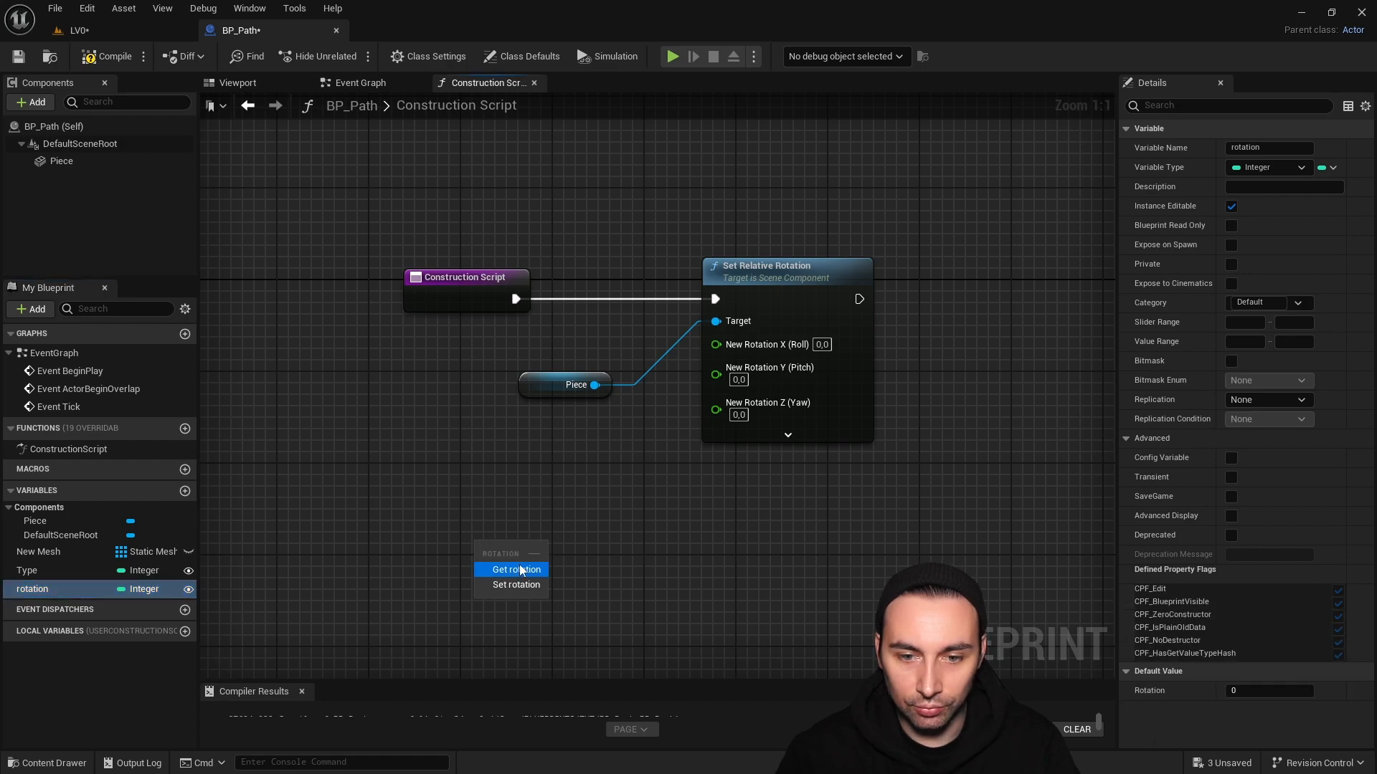
left_click(514, 569)
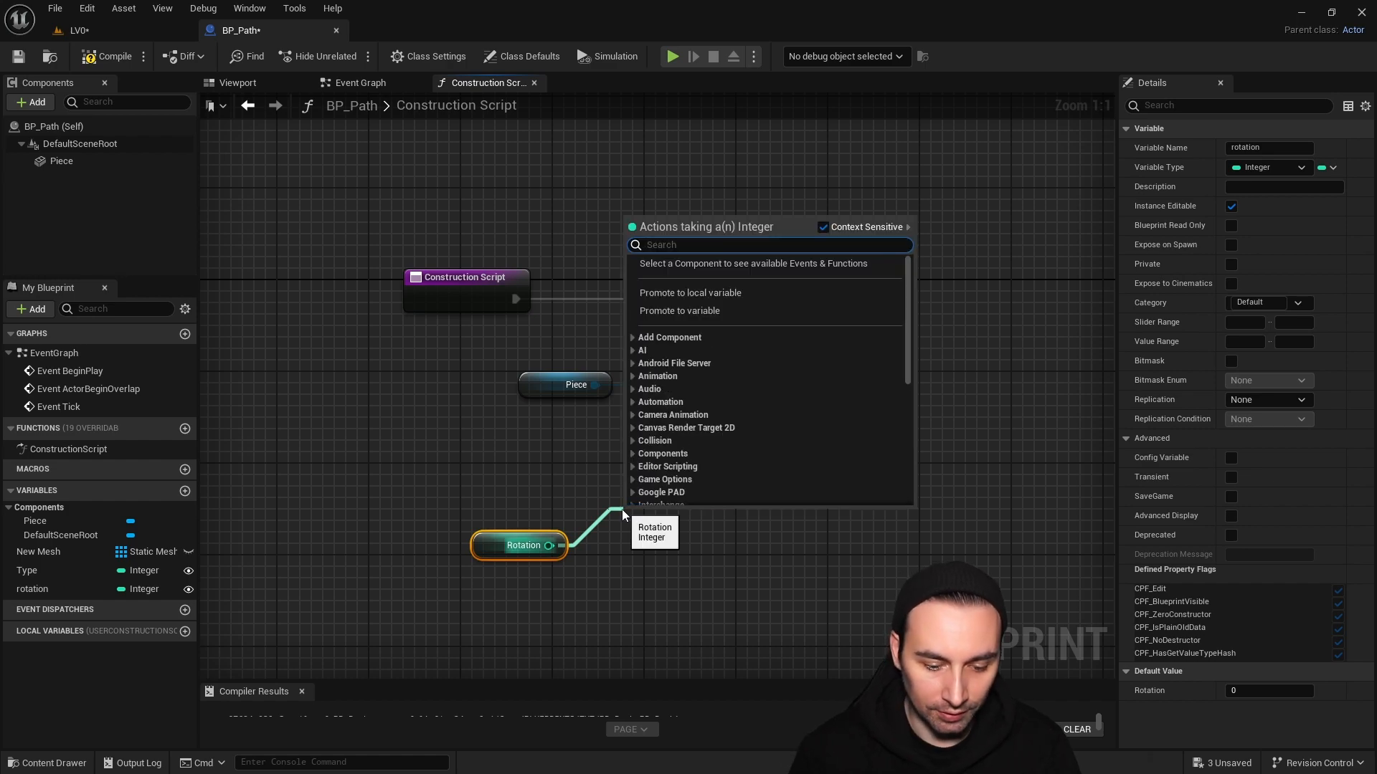
type("mult")
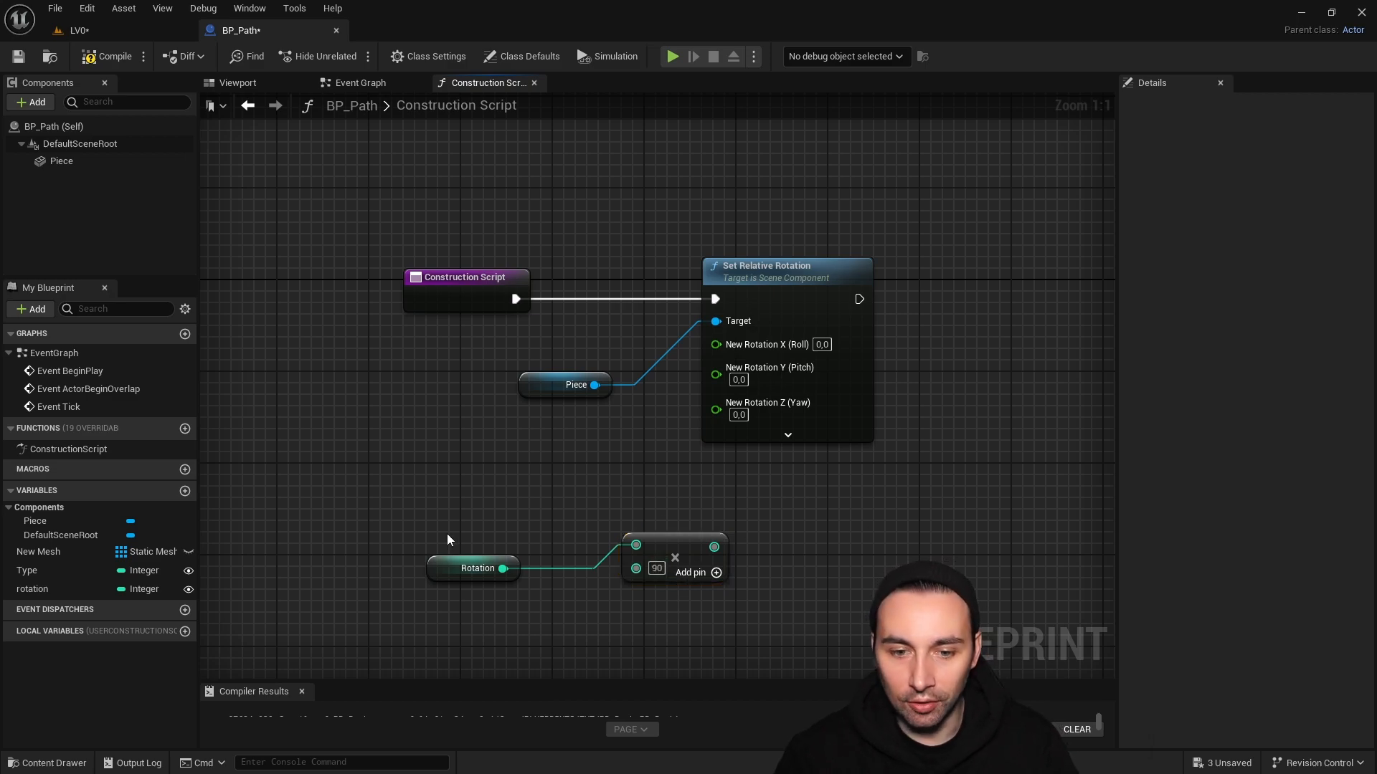
- Set rotation's slider range to 0–3 and its value range minimum to 0
left_click(476, 568)
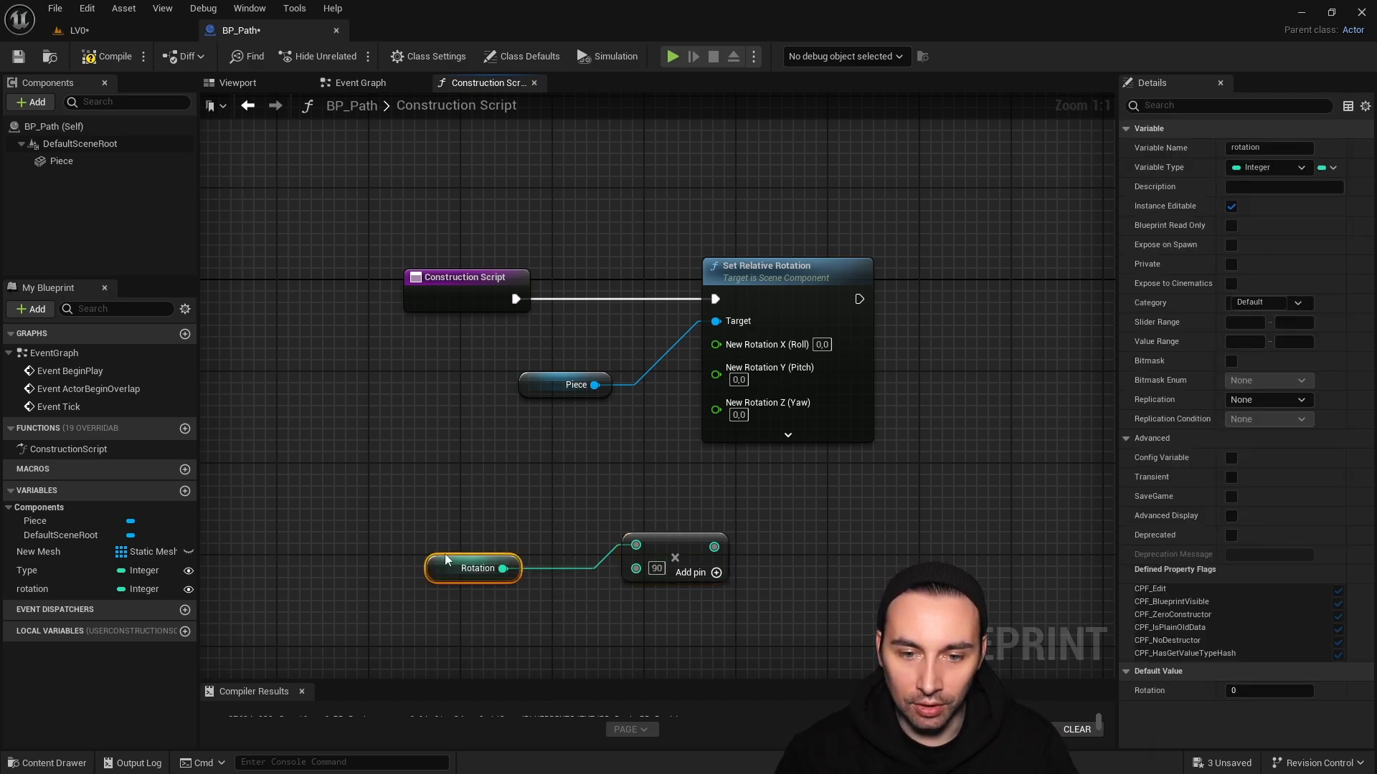
mouse_move(1246, 322)
type("3")
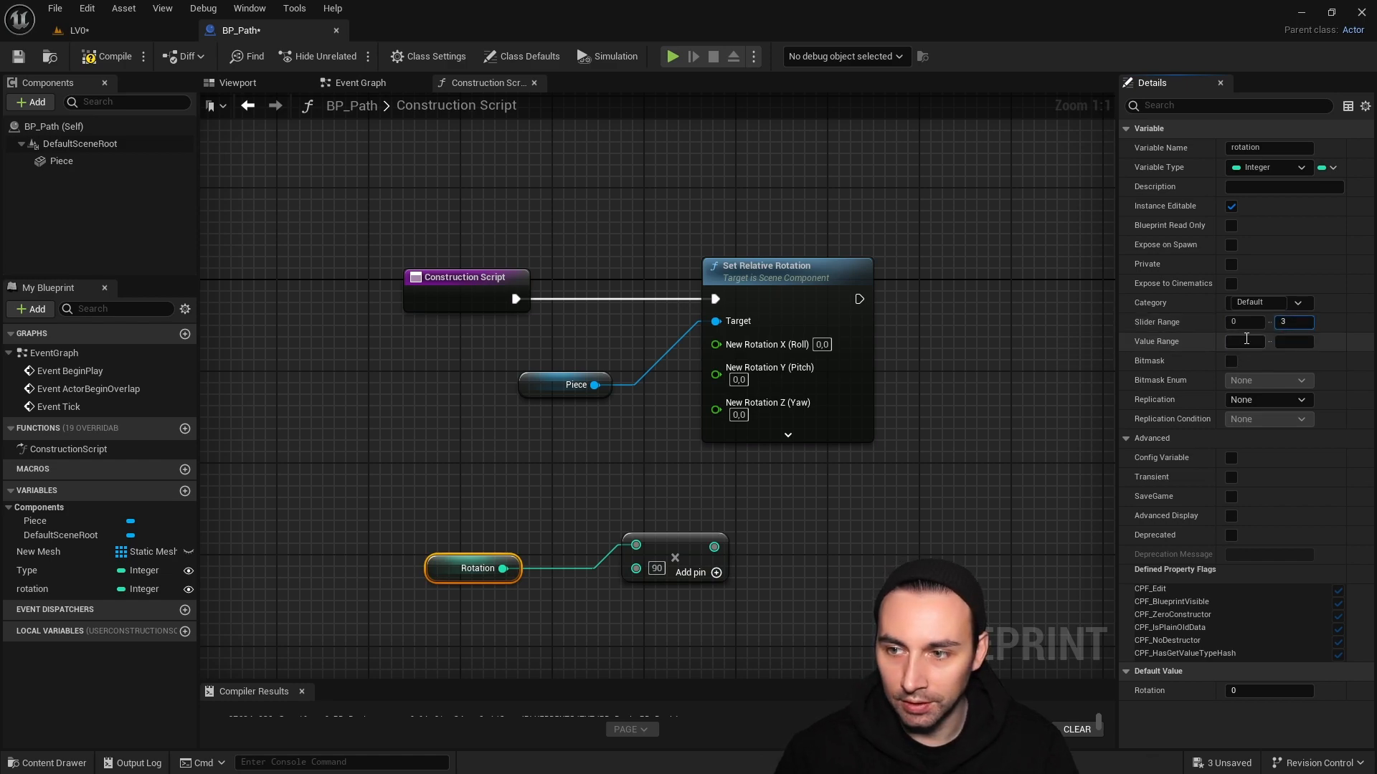
left_click(1245, 341)
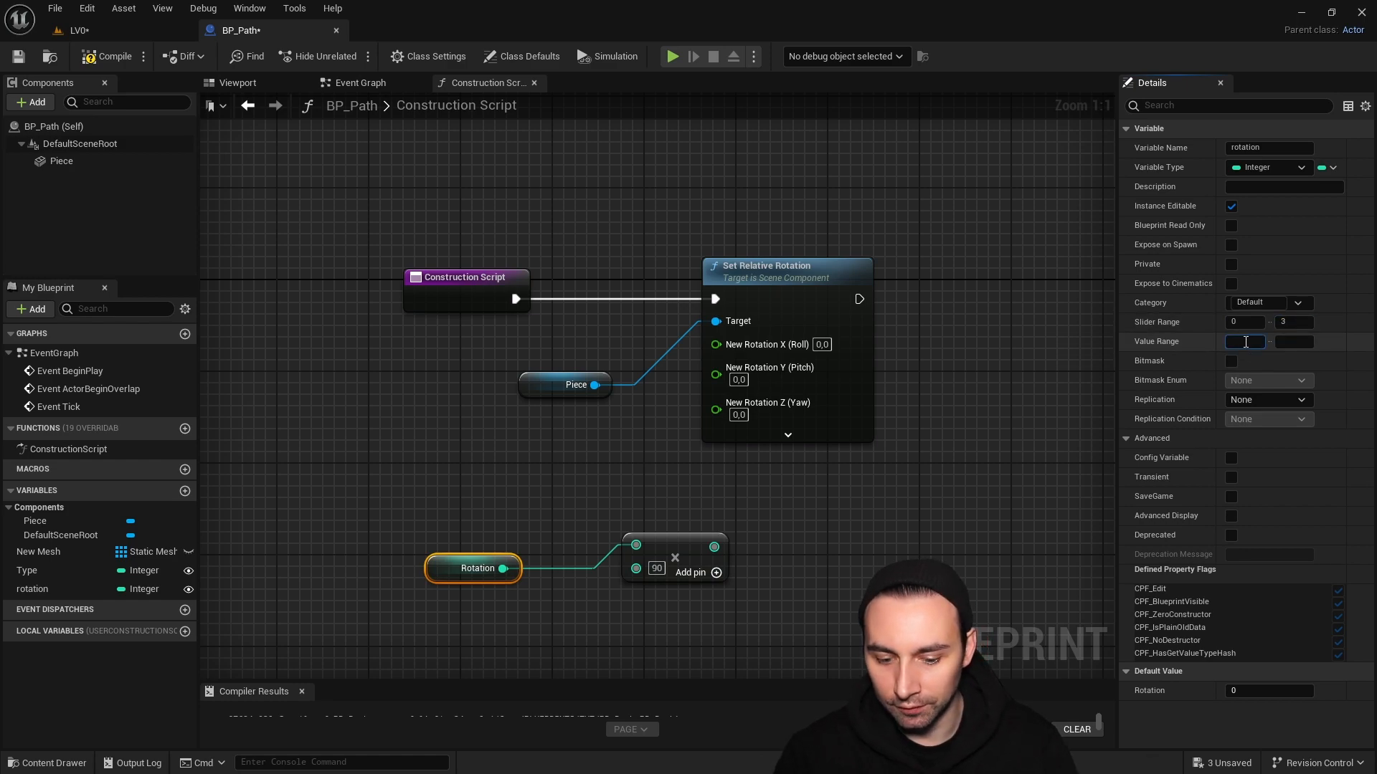
left_click(1293, 341)
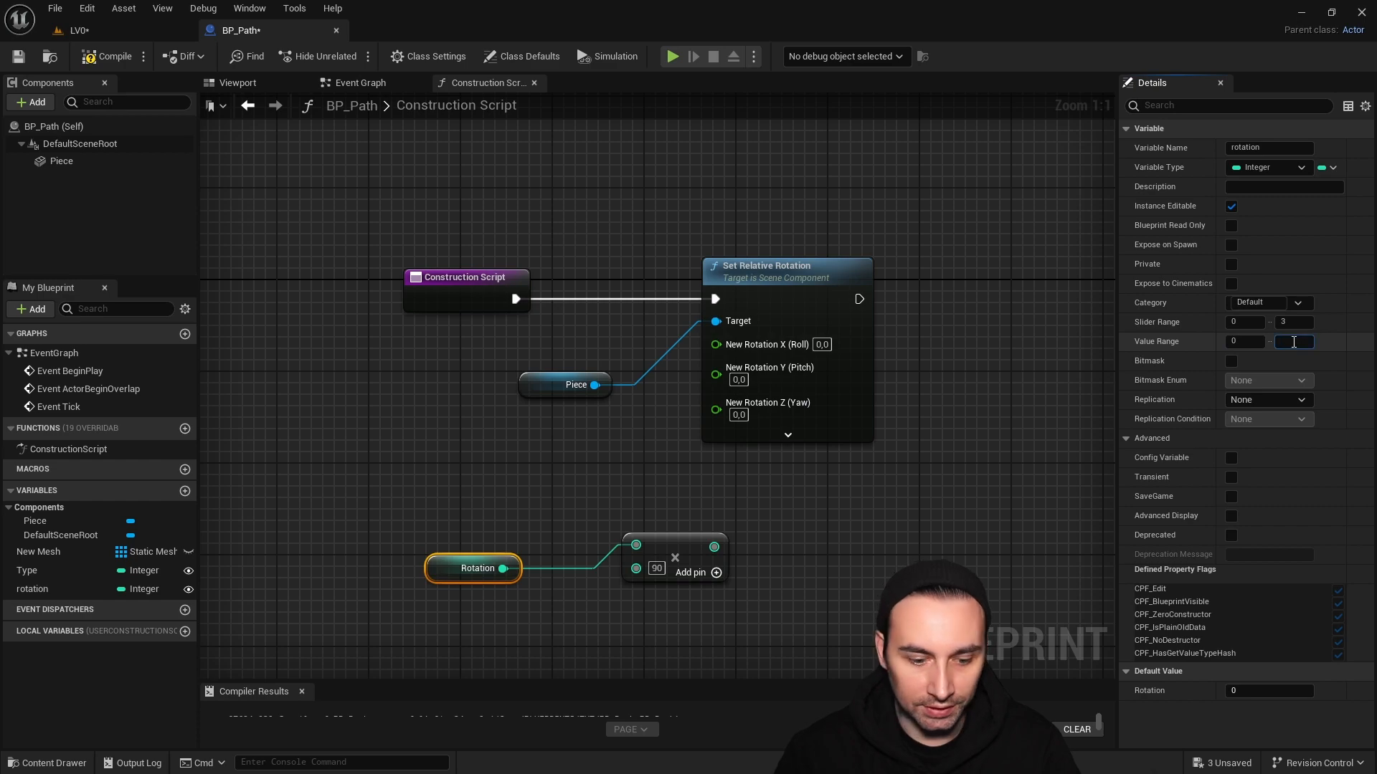